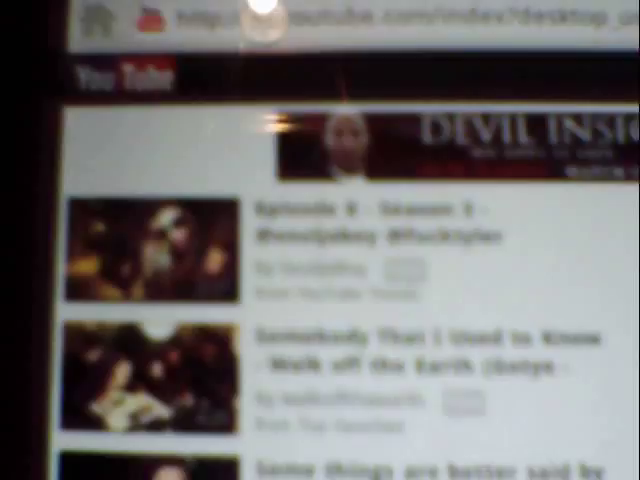
scroll(down, 3)
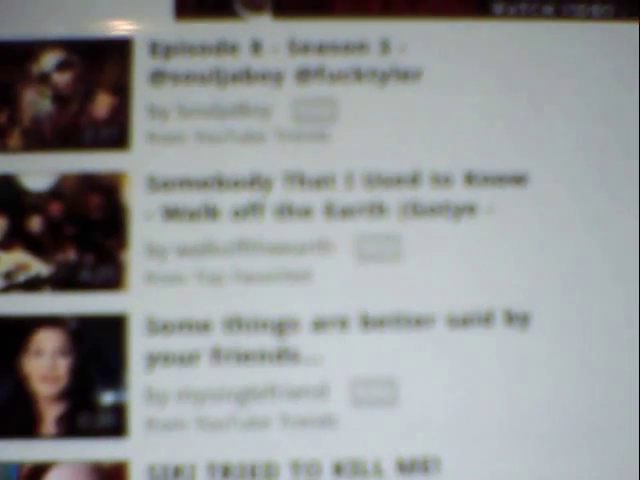
scroll(down, 3)
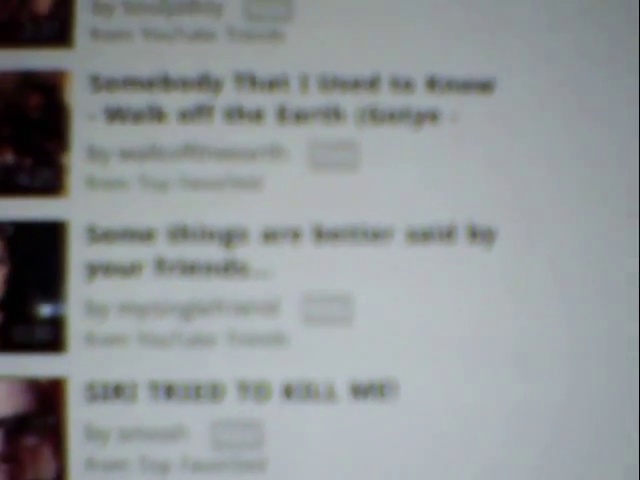